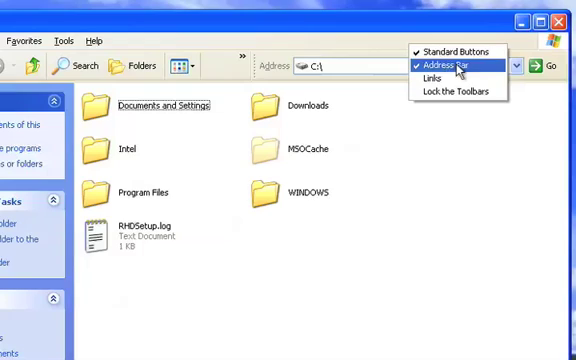
# Turn on the Address Bar in the Explorer toolbar
pyautogui.click(453, 64)
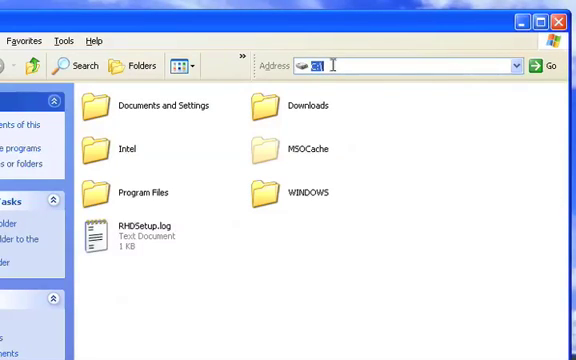
# Enter ftp.mysaywire.com in the Address bar to navigate to the FTP site
pyautogui.write('ftp.mysaywire.com/')
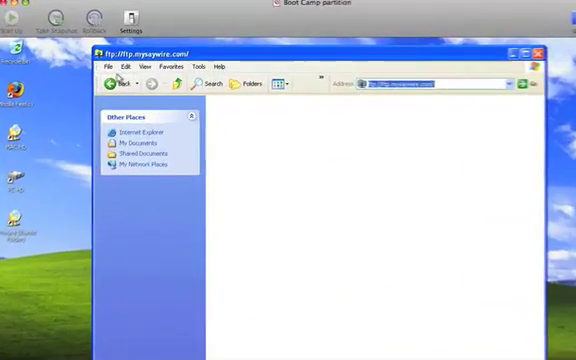
# Open File > Login As and enter the user name for the FTP server
pyautogui.click(91, 67)
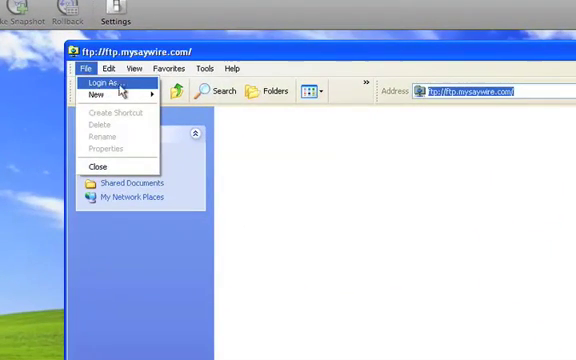
pyautogui.click(104, 81)
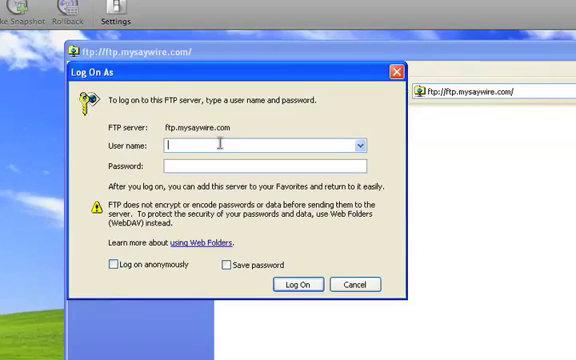
pyautogui.write('username')
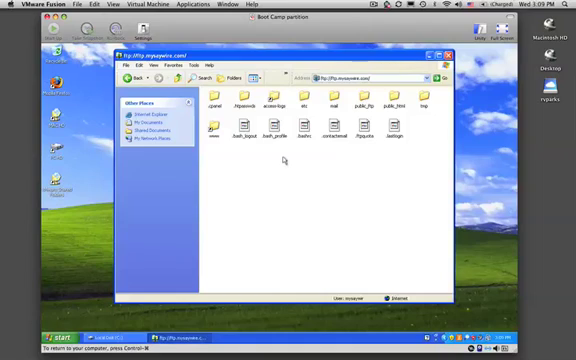
pyautogui.moveTo(328, 162)
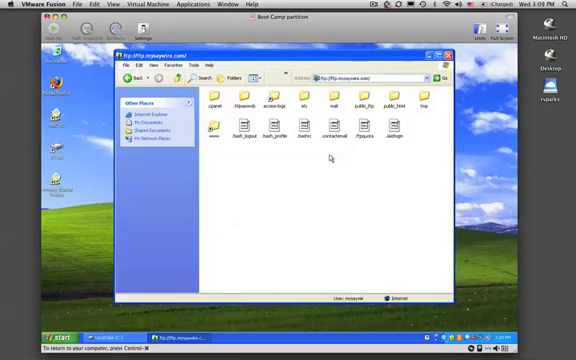